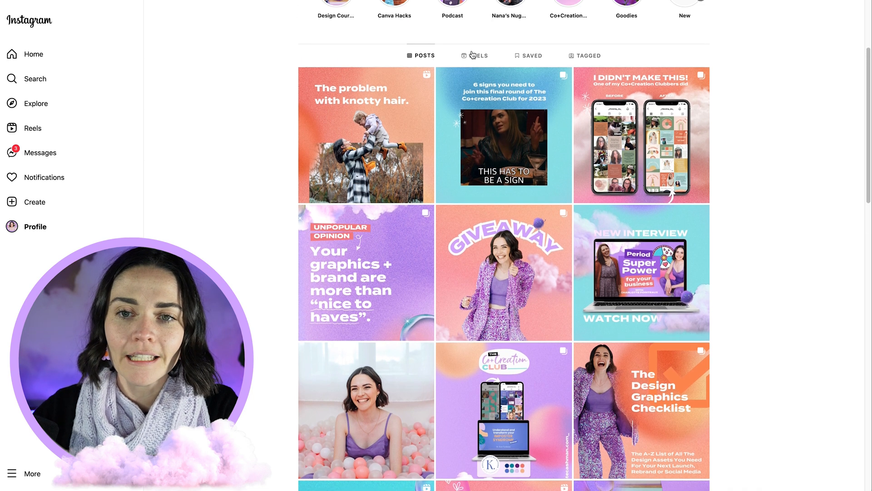
# - Scroll through the profile's reels grid, then return to the posts grid
pyautogui.click(474, 56)
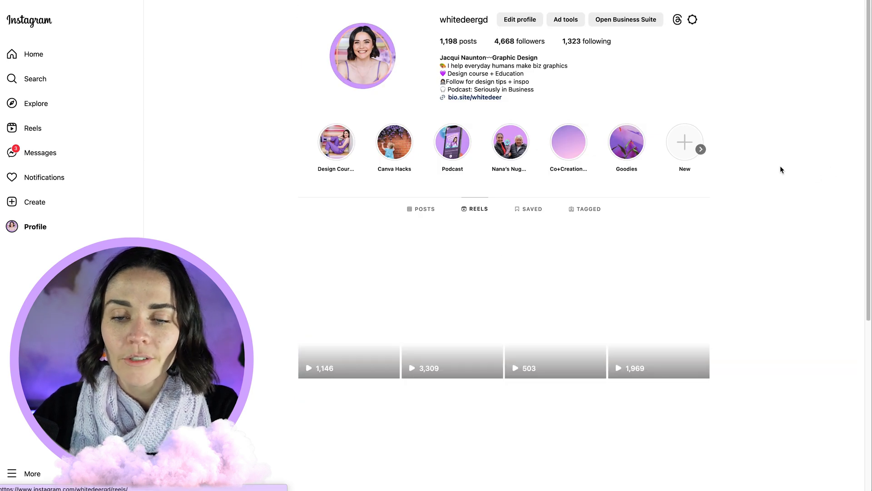
pyautogui.scroll(-3)
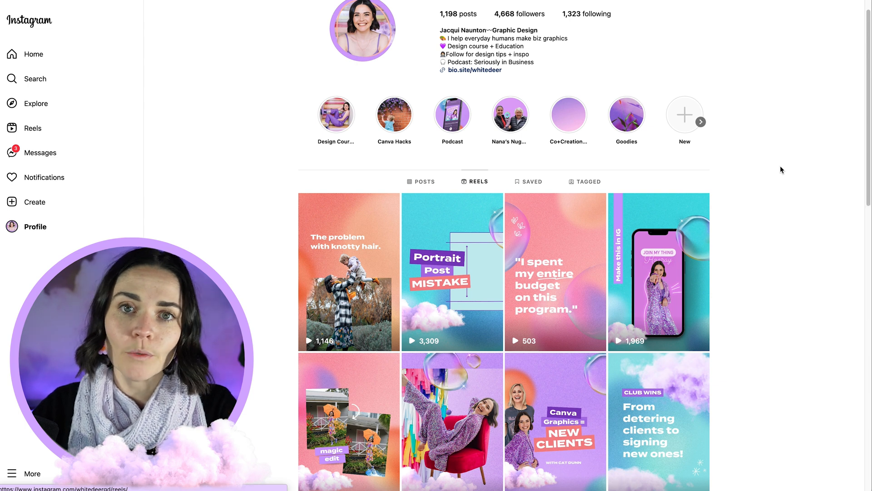
pyautogui.scroll(-3)
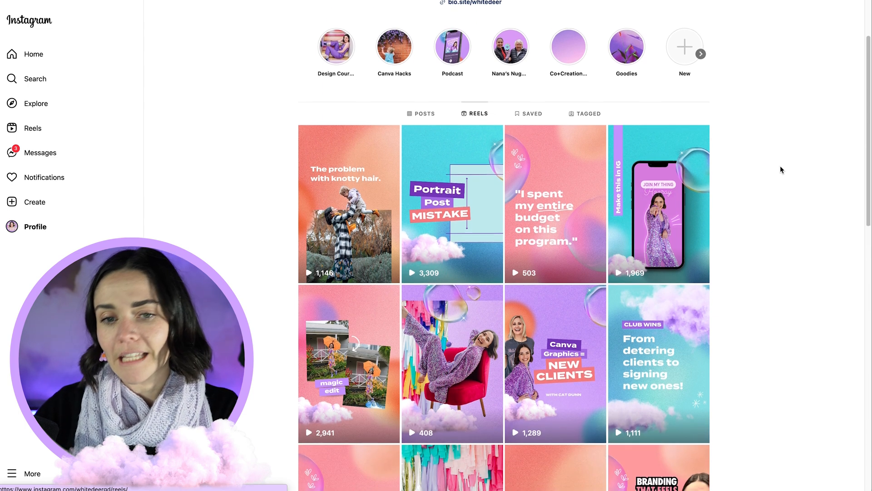
pyautogui.scroll(-3)
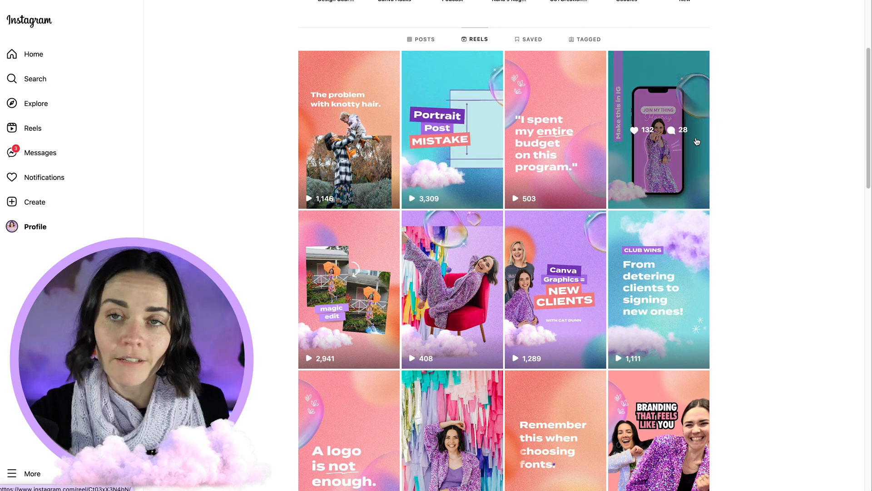
pyautogui.click(421, 39)
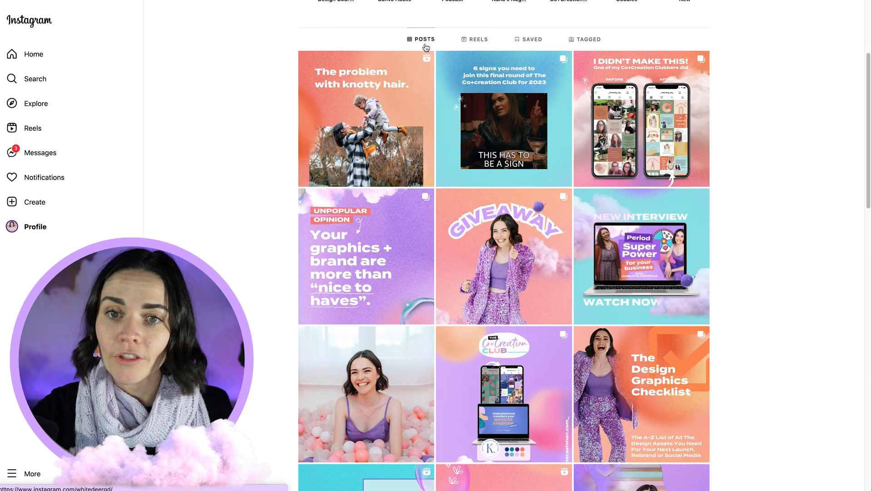
pyautogui.moveTo(804, 239)
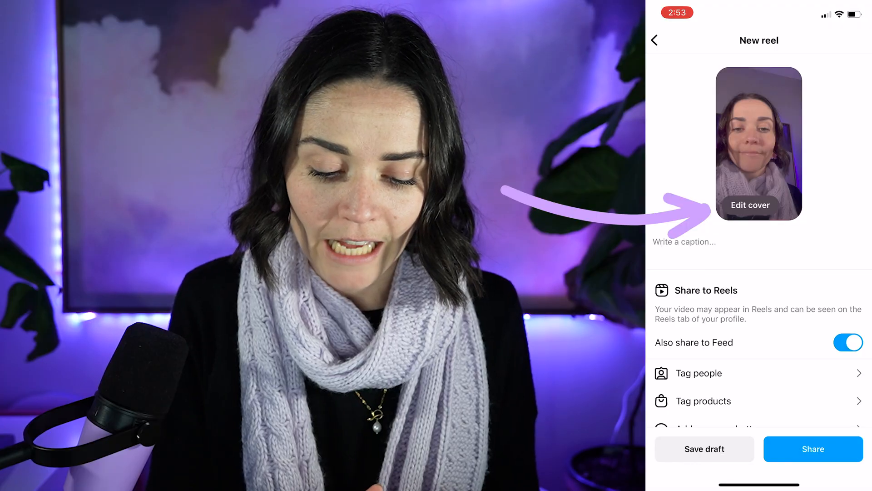
# - Open the new reel's cover editor and preview its square profile-grid crop, then back to Cover
pyautogui.click(750, 205)
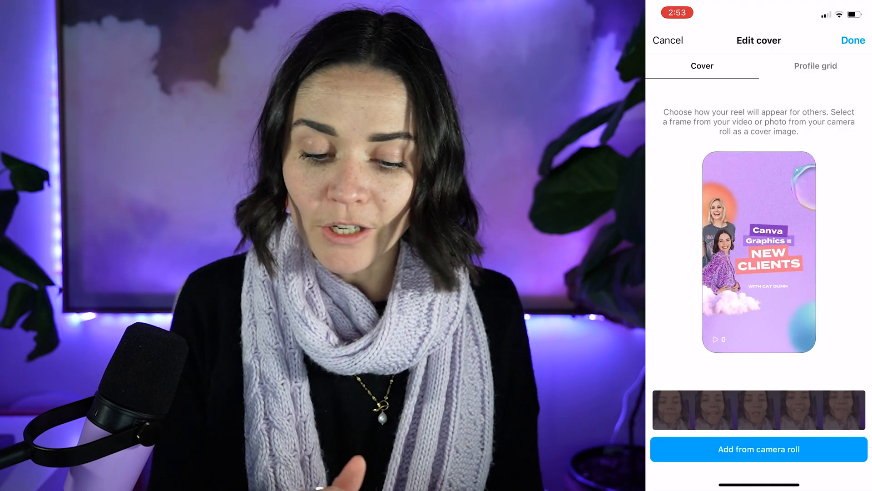
pyautogui.click(816, 66)
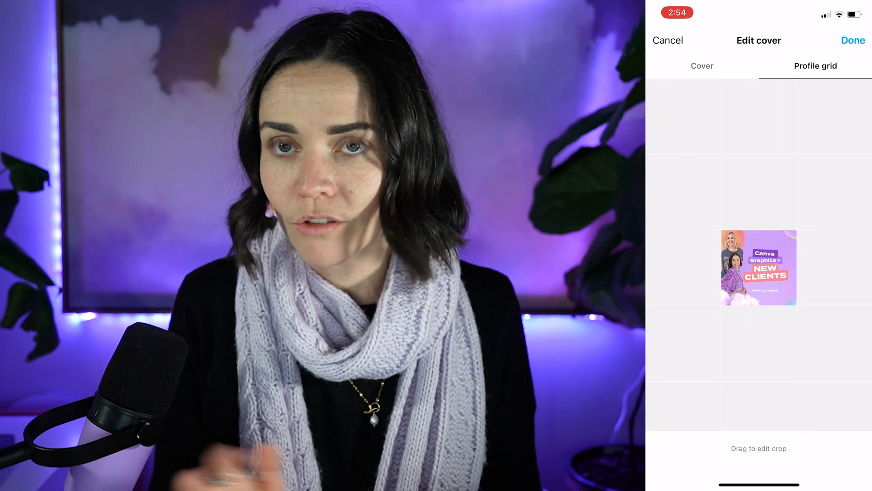
pyautogui.click(702, 66)
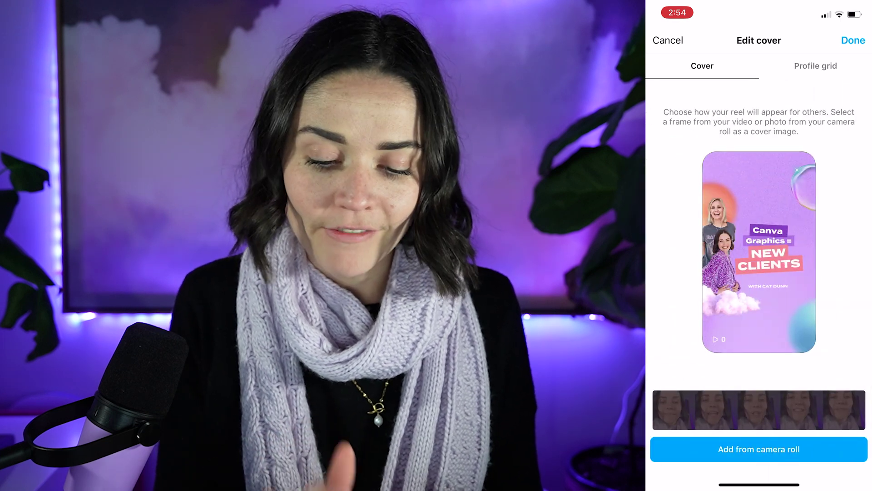
pyautogui.click(854, 40)
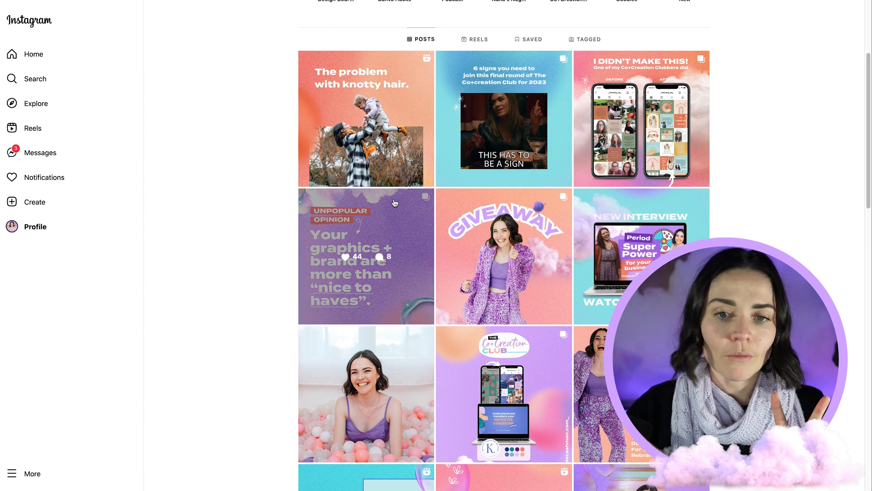
# - Open the Unpopular Opinion carousel post to view it full-size with its caption
pyautogui.click(367, 256)
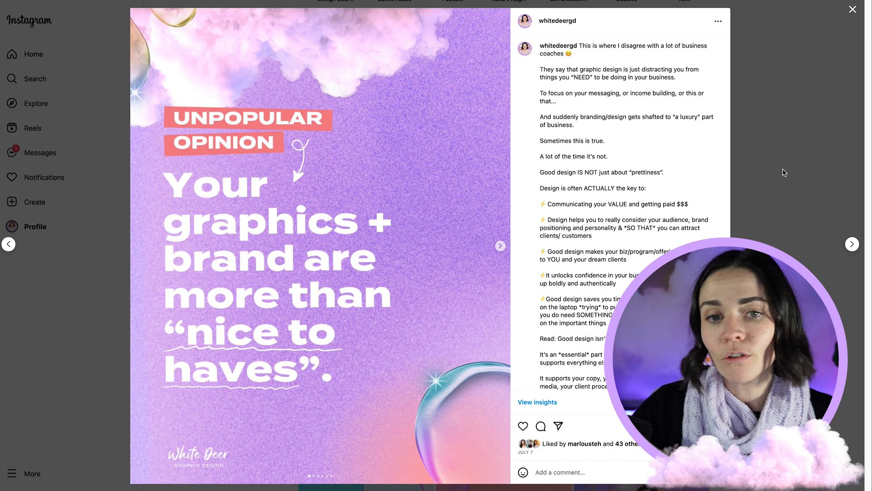
pyautogui.click(853, 9)
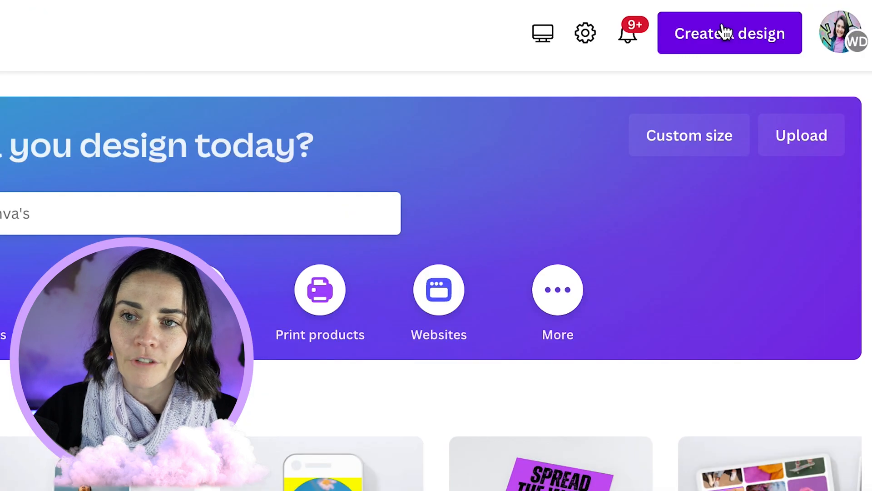
# - Create a blank 1080 × 1350 px portrait post and show rulers and guides
pyautogui.write('instag')
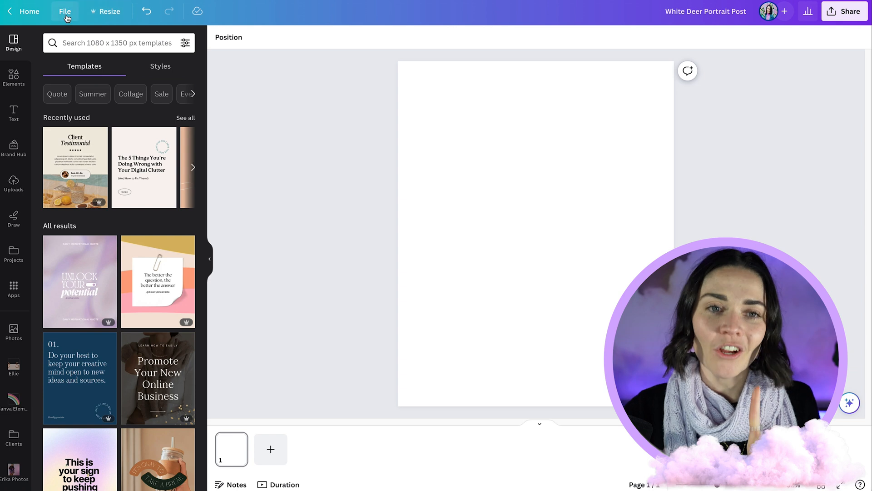
pyautogui.click(65, 11)
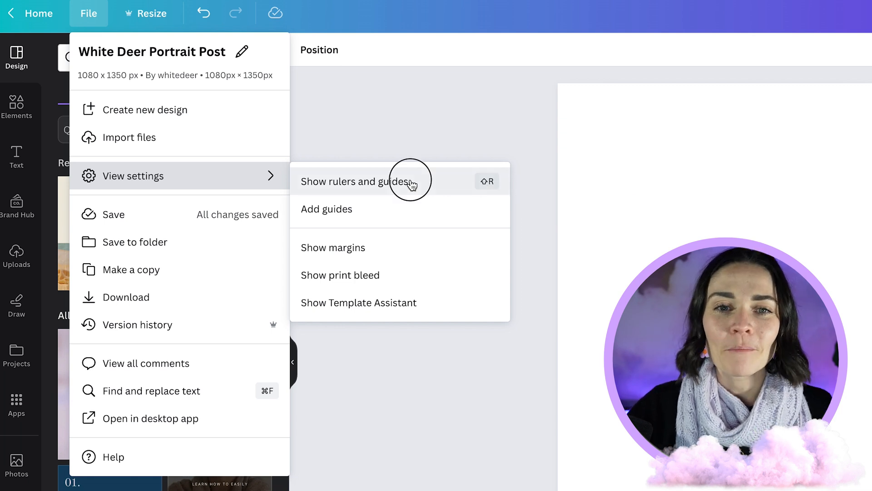
pyautogui.click(356, 181)
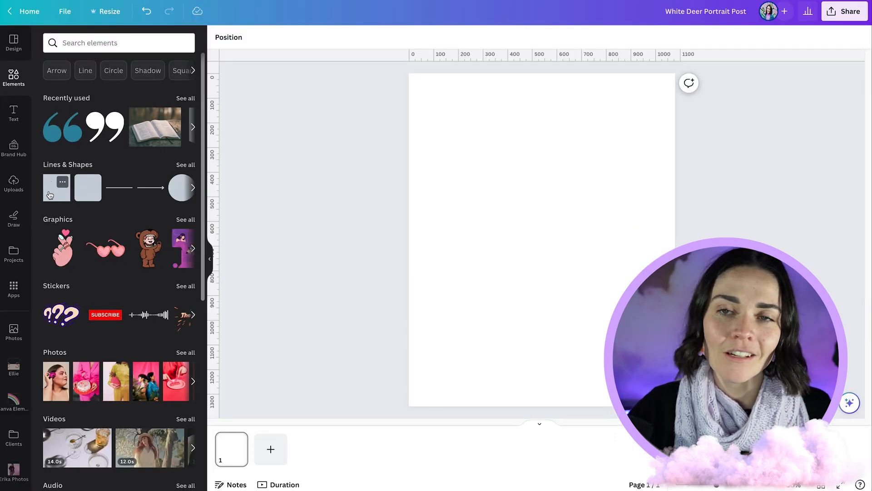
# - Add a purple square and scale it from the corner to the page's full width
pyautogui.click(57, 188)
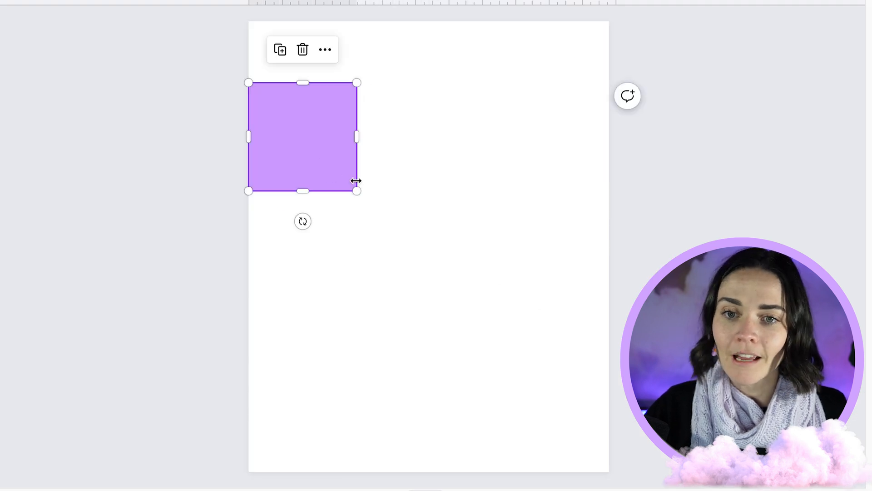
pyautogui.moveTo(356, 191); pyautogui.dragTo(536, 334)
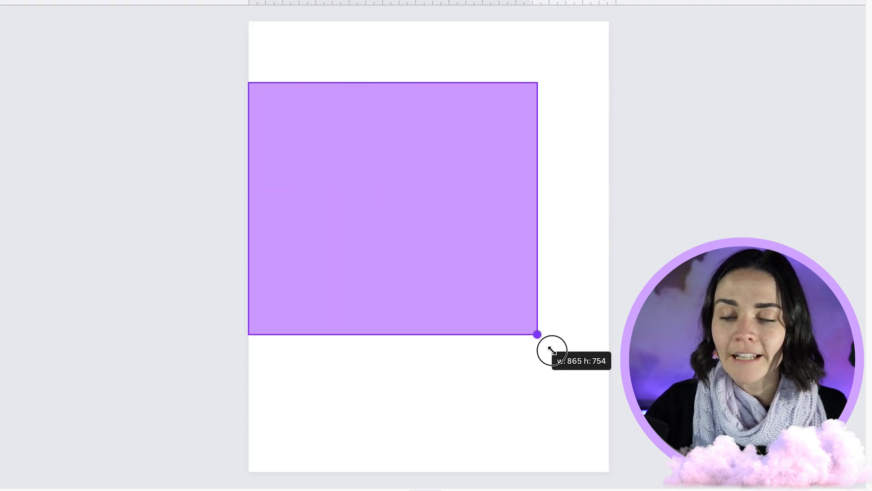
pyautogui.moveTo(536, 334); pyautogui.dragTo(609, 395)
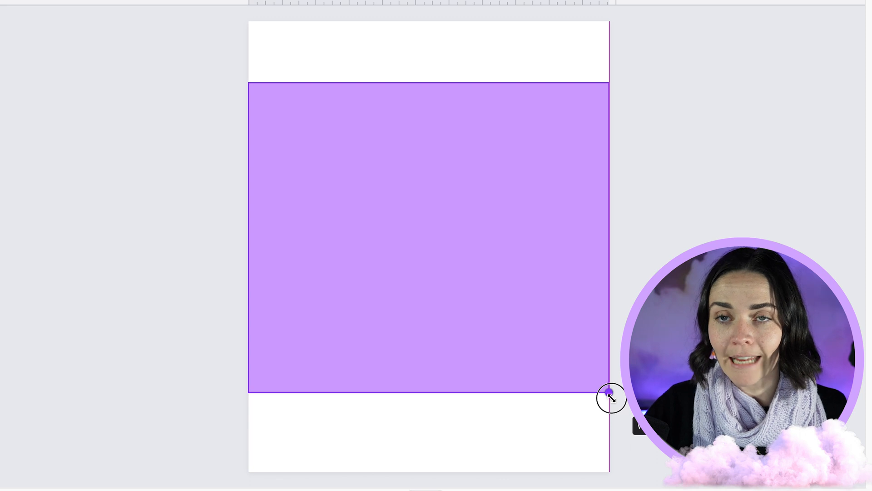
pyautogui.moveTo(609, 395); pyautogui.dragTo(615, 327)
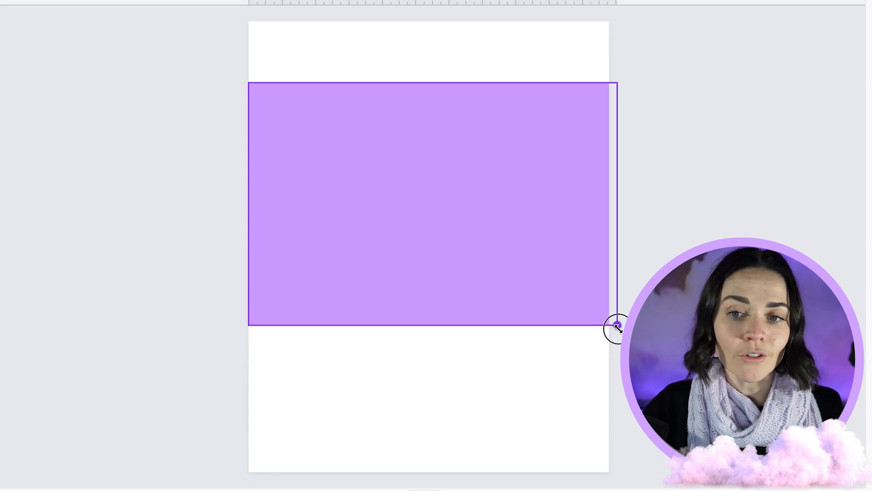
pyautogui.moveTo(614, 328); pyautogui.dragTo(606, 321)
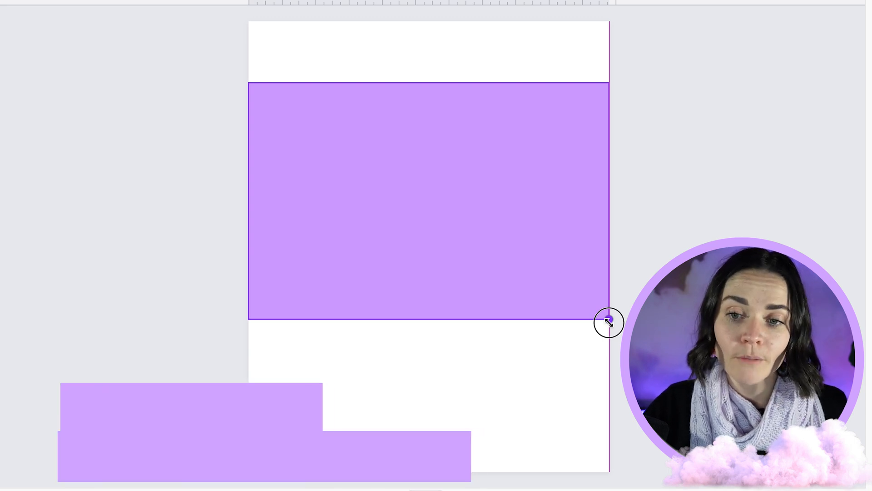
pyautogui.moveTo(610, 322); pyautogui.dragTo(547, 381)
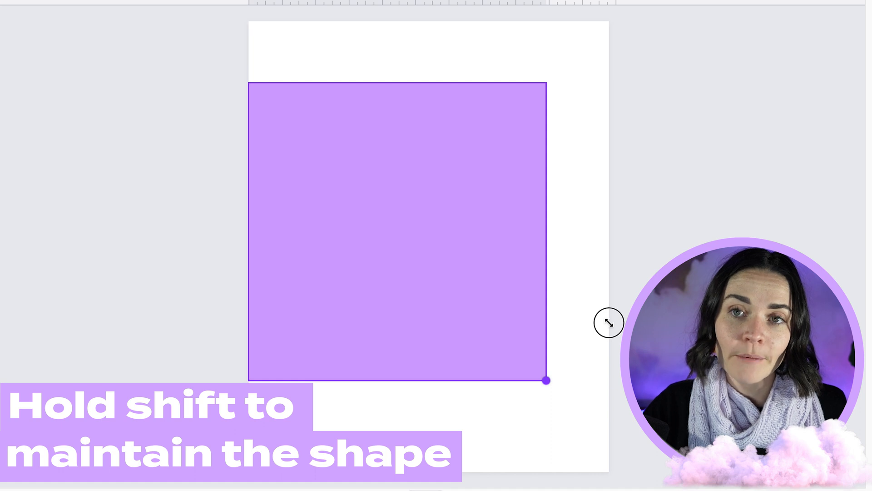
pyautogui.moveTo(546, 381); pyautogui.dragTo(465, 299)
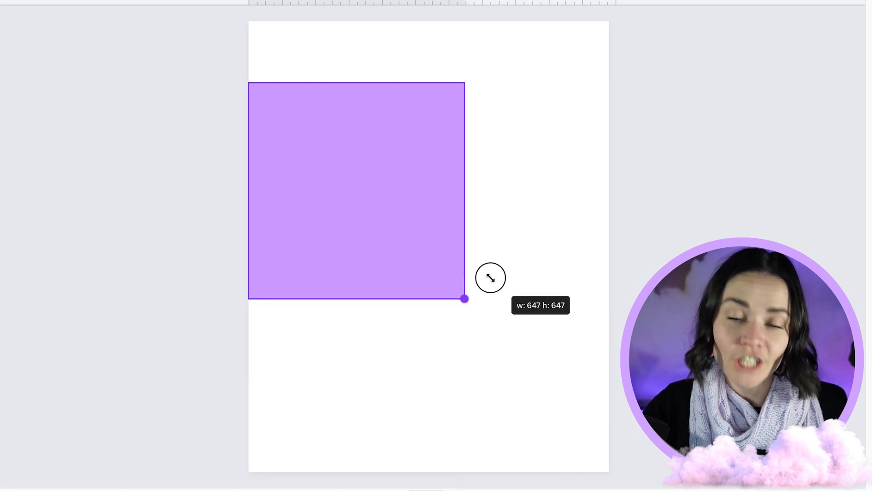
pyautogui.moveTo(464, 299); pyautogui.dragTo(474, 310)
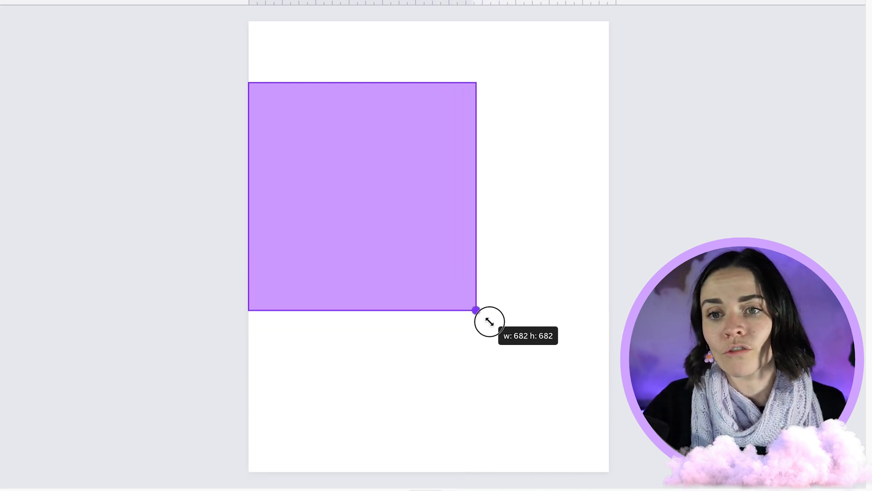
pyautogui.moveTo(474, 310); pyautogui.dragTo(609, 439)
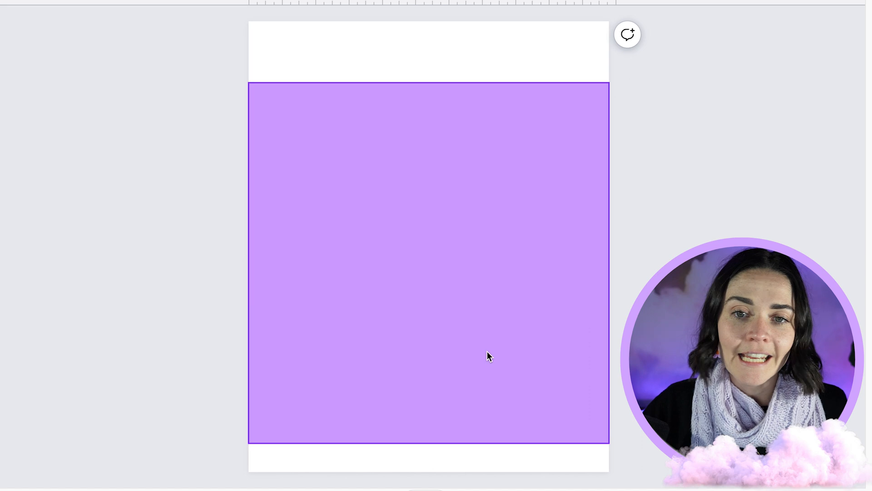
pyautogui.moveTo(517, 362)
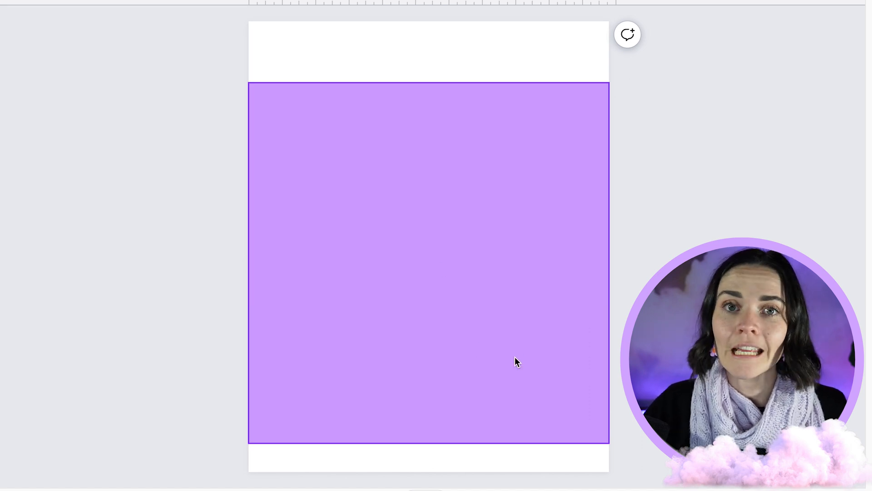
# - Drag the full-width purple square onto the page's vertical centre guide
pyautogui.click(514, 315)
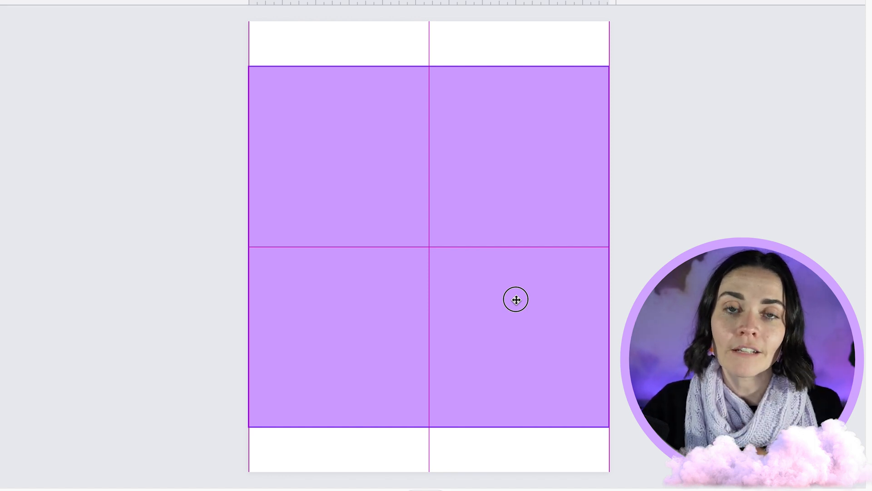
pyautogui.click(517, 300)
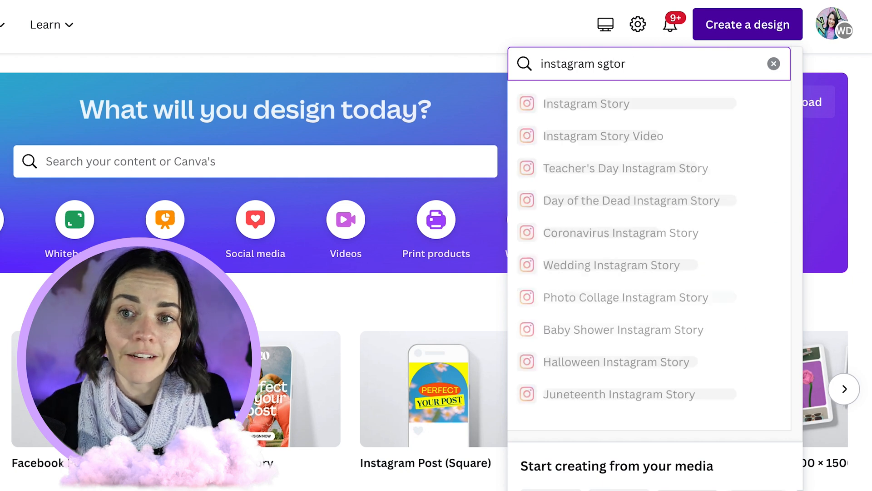
# - Search 'instagram story' and start a 1080 × 1920 px Instagram Story design
pyautogui.write('instagram story')
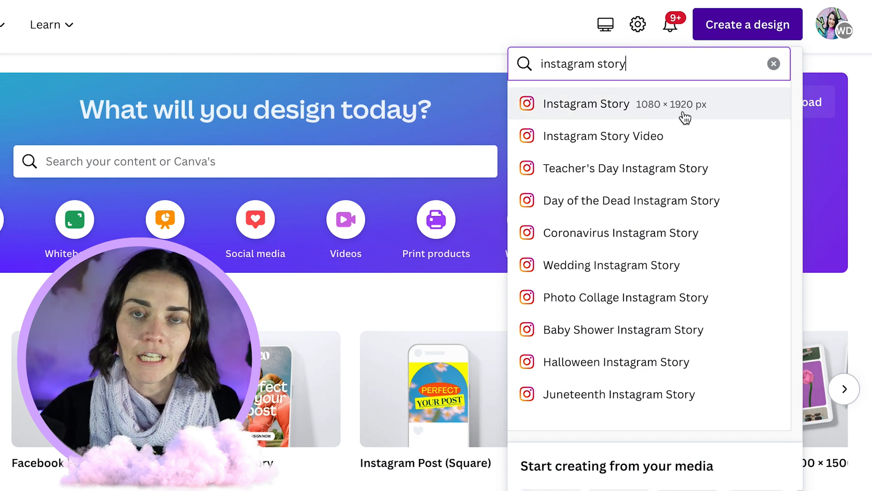
pyautogui.click(586, 103)
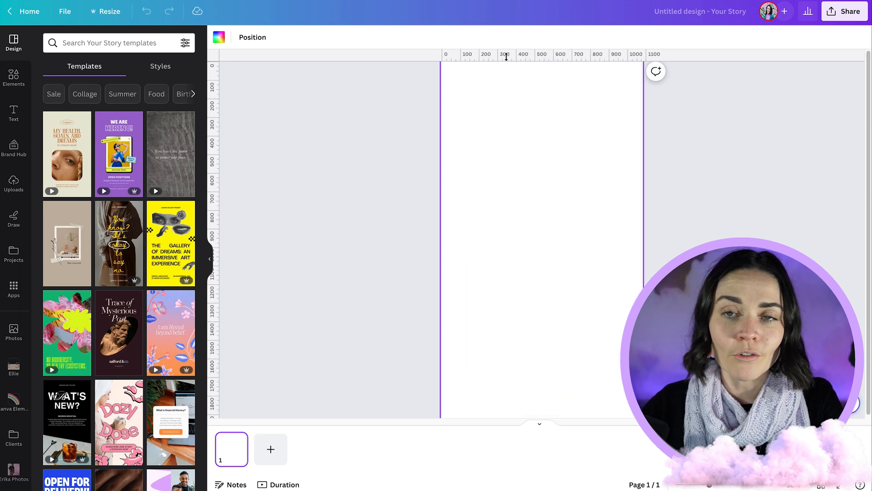
pyautogui.moveTo(533, 133)
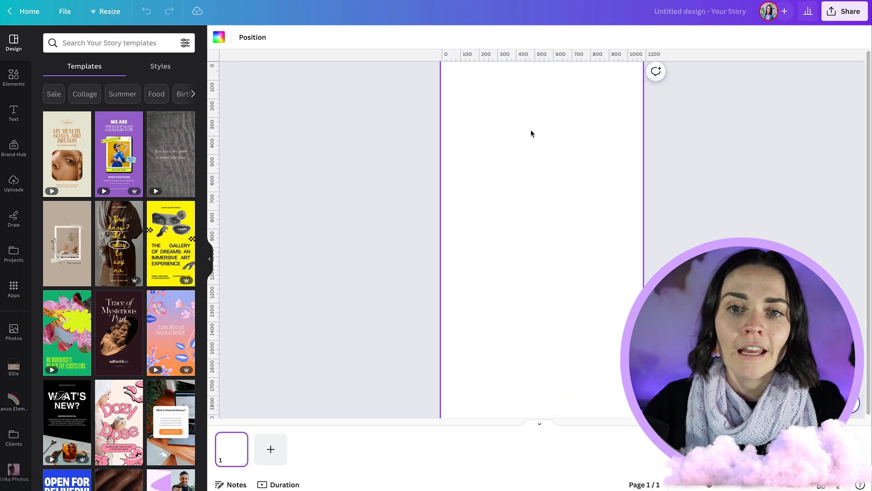
# - Add a square shape from Elements to the story and resize it
pyautogui.click(13, 75)
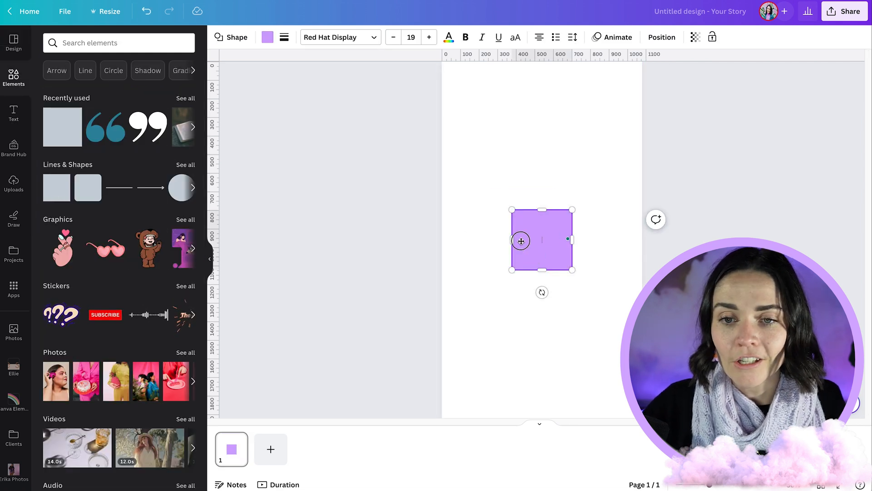
pyautogui.moveTo(541, 240); pyautogui.dragTo(471, 159)
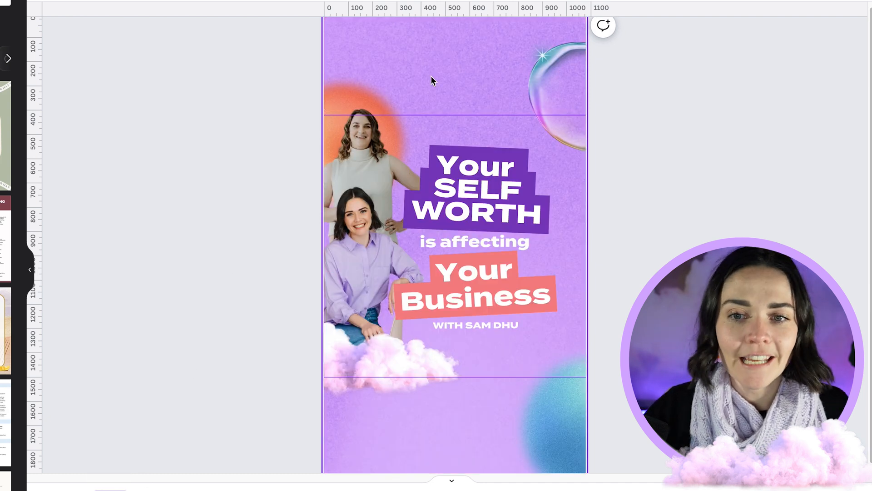
pyautogui.moveTo(462, 377)
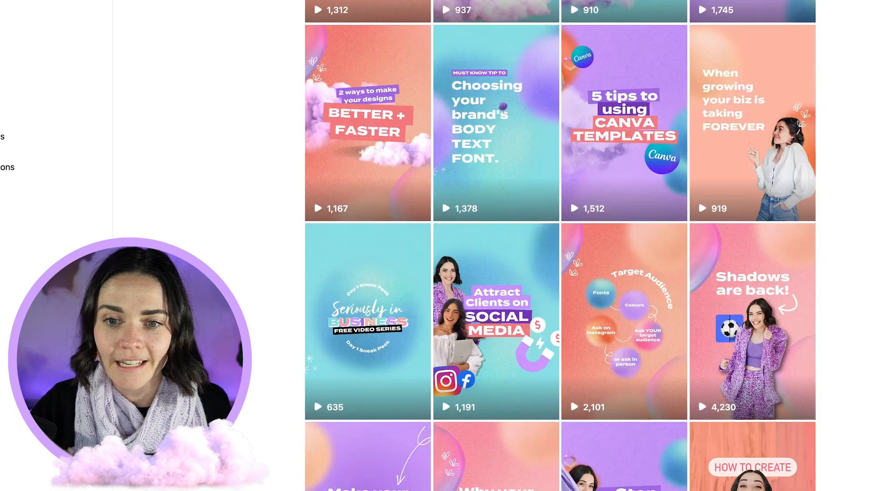
# - Scroll down and open the 'Stop being AFRAID TO SELL' story cover page
pyautogui.scroll(-3)
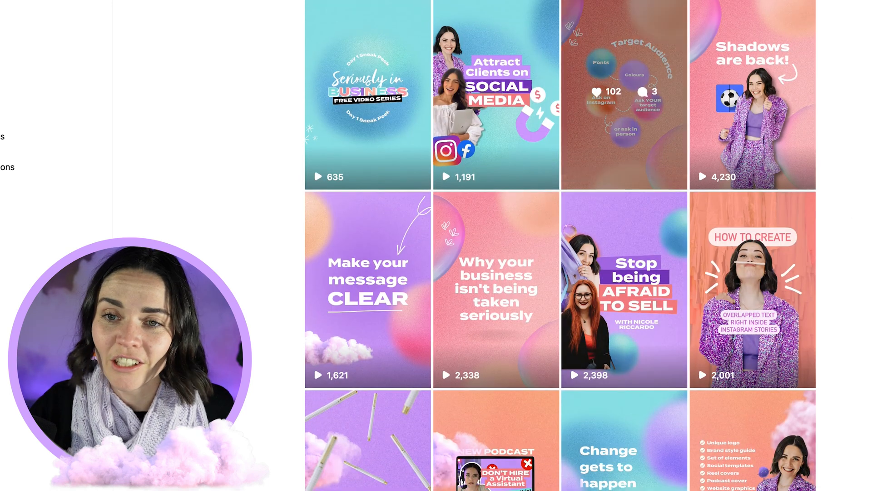
pyautogui.click(624, 289)
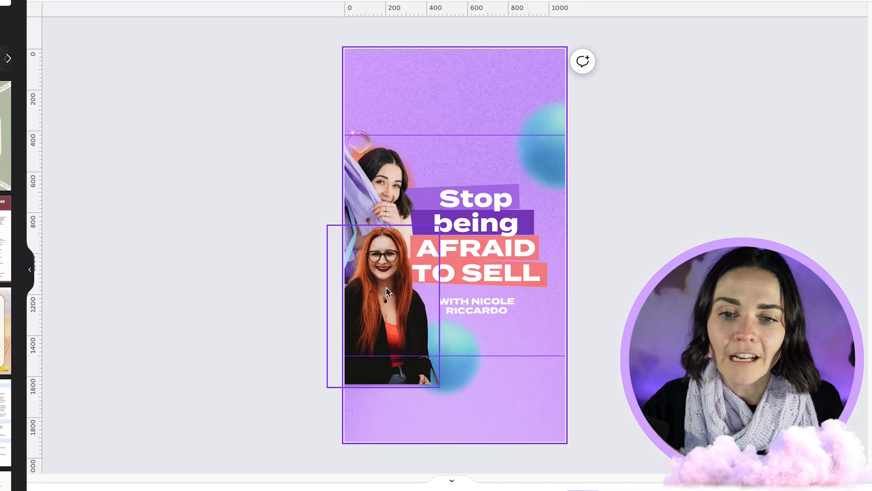
pyautogui.moveTo(388, 292); pyautogui.dragTo(388, 356)
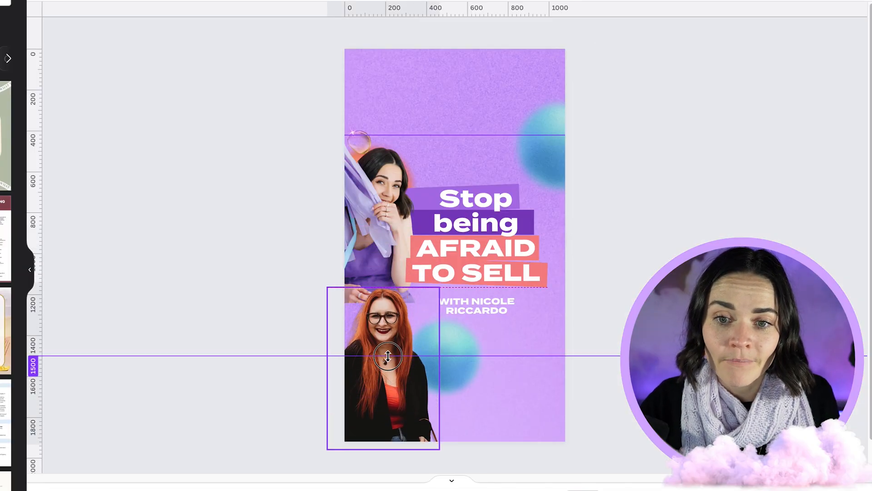
pyautogui.click(387, 356)
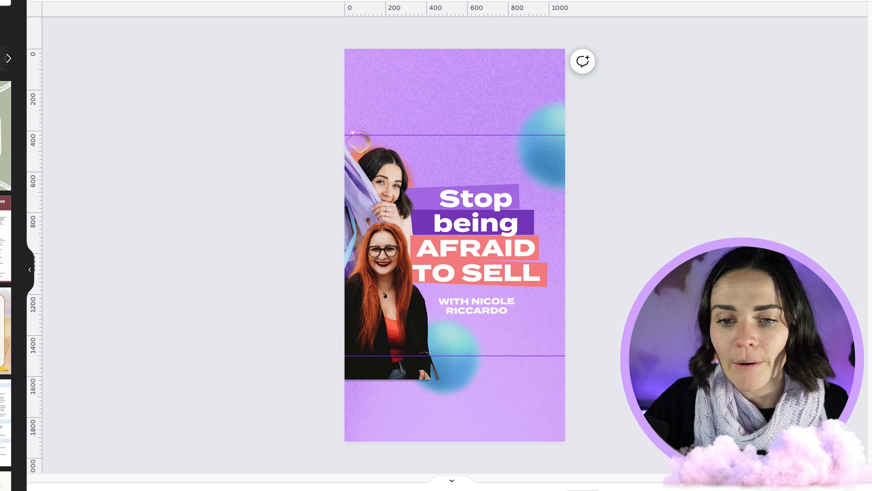
pyautogui.click(451, 465)
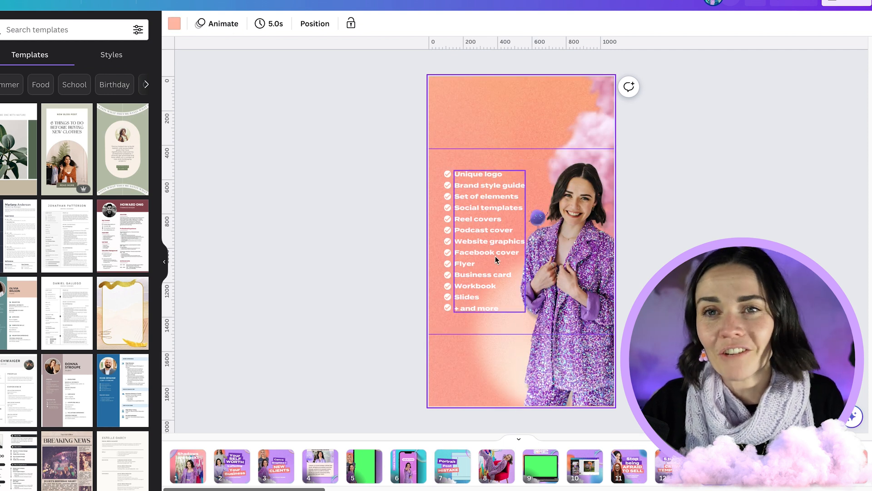
pyautogui.moveTo(481, 197)
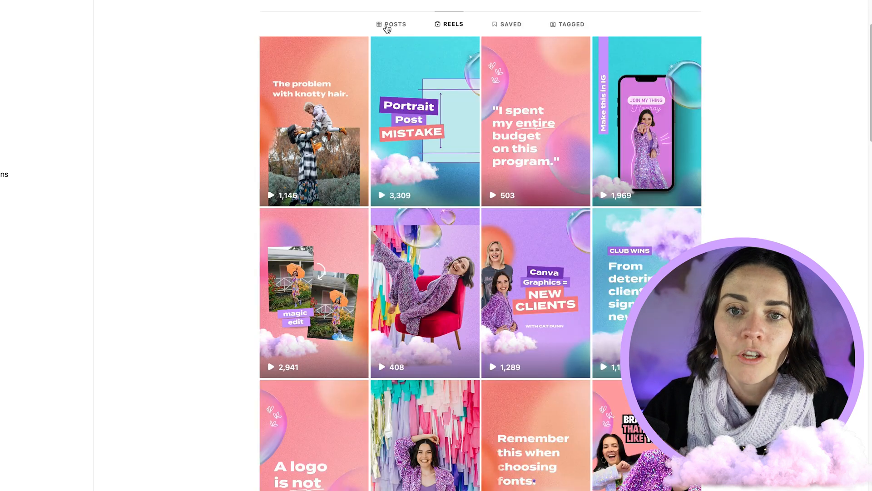
# - Switch the profile to its POSTS tab and scroll the square grid
pyautogui.click(388, 24)
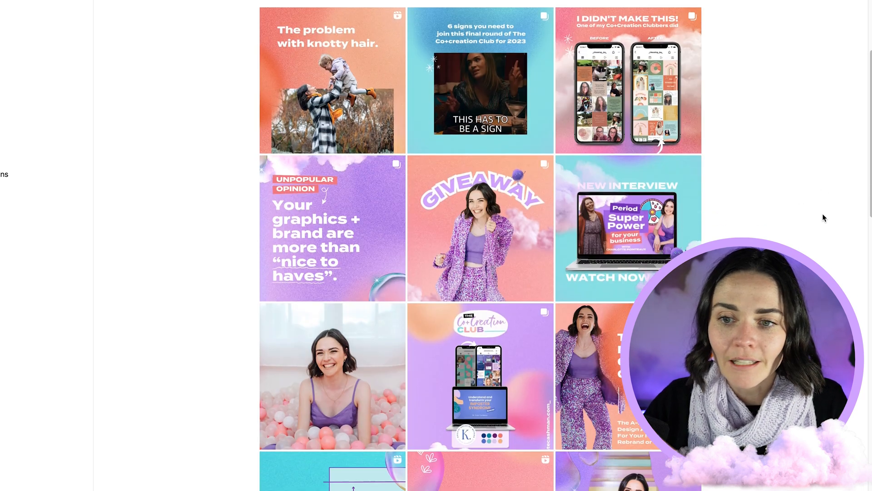
pyautogui.scroll(-3)
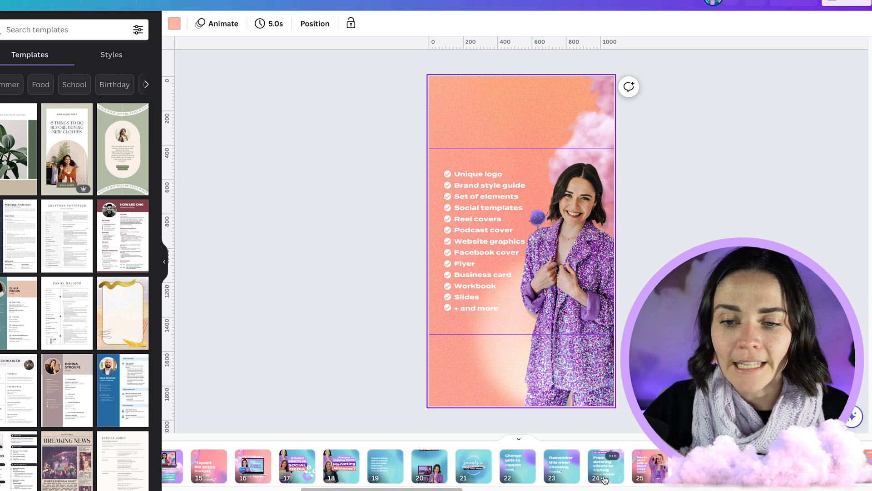
# - Browse pages 25 and 22, ending on the 'Are you making these Marketing Mistakes?' cover
pyautogui.click(649, 466)
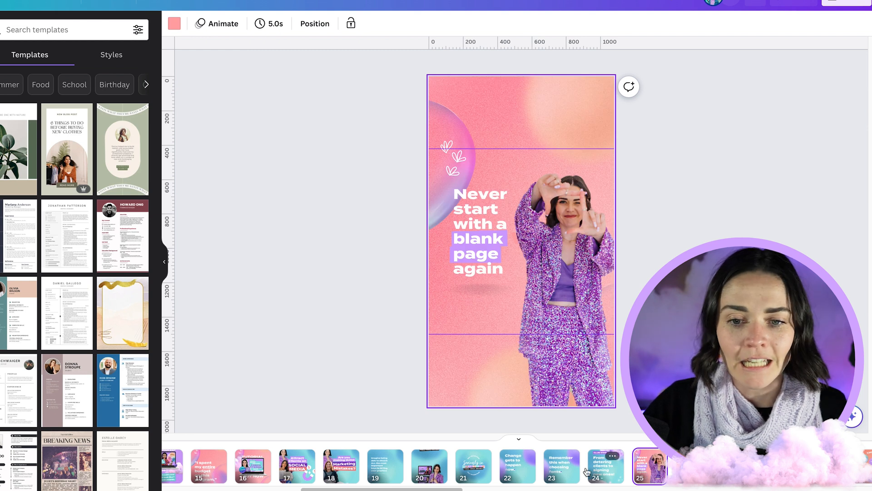
pyautogui.click(517, 467)
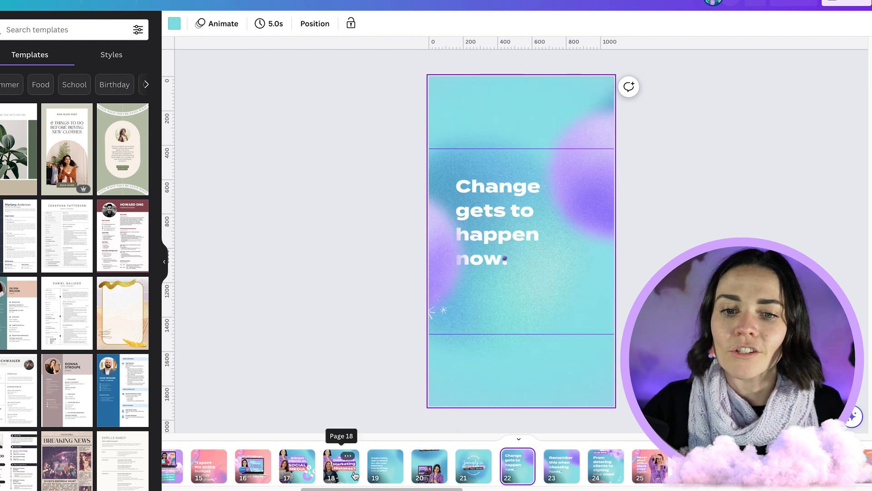
pyautogui.click(341, 467)
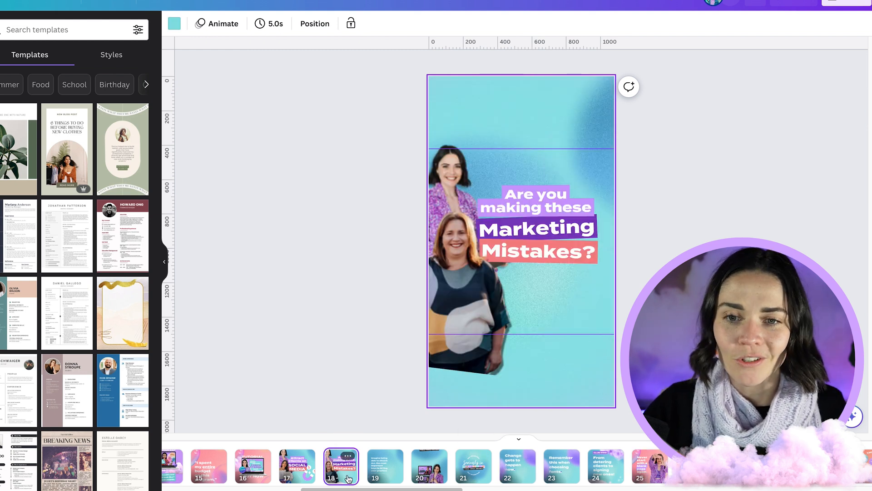